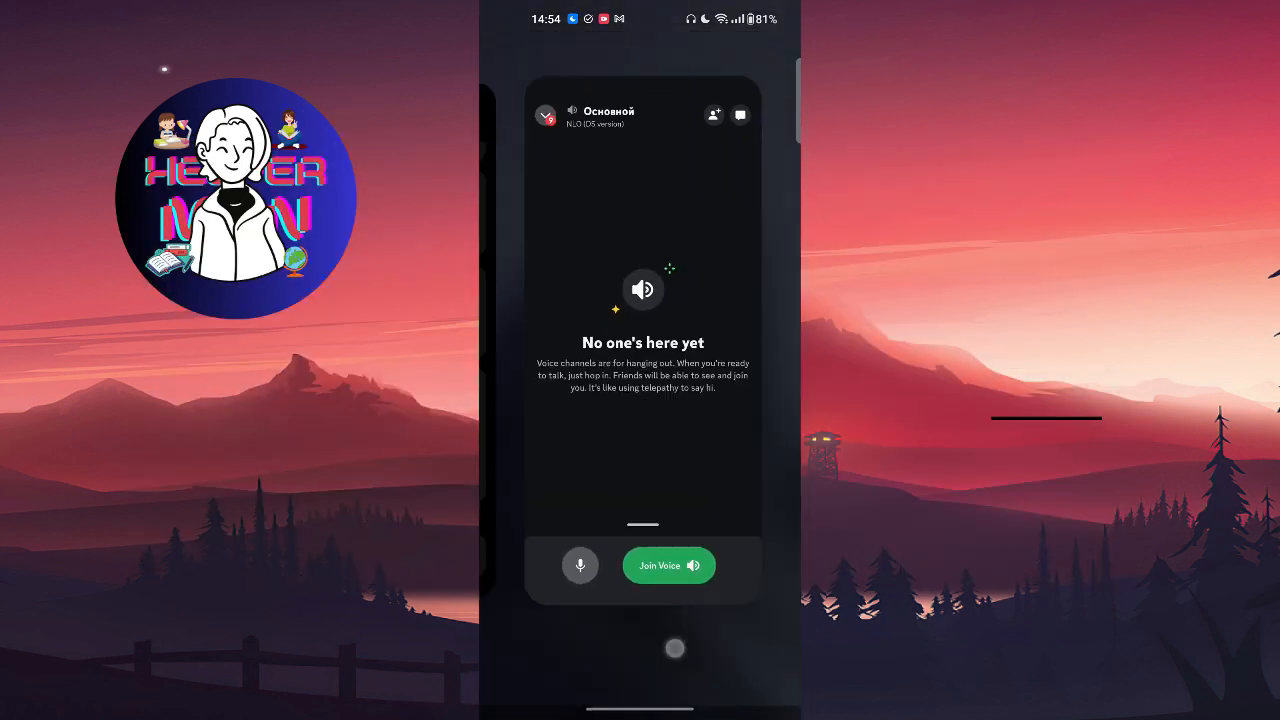
- Return to the home screen and long-press Discord to show its shortcut menu
key("HOME")
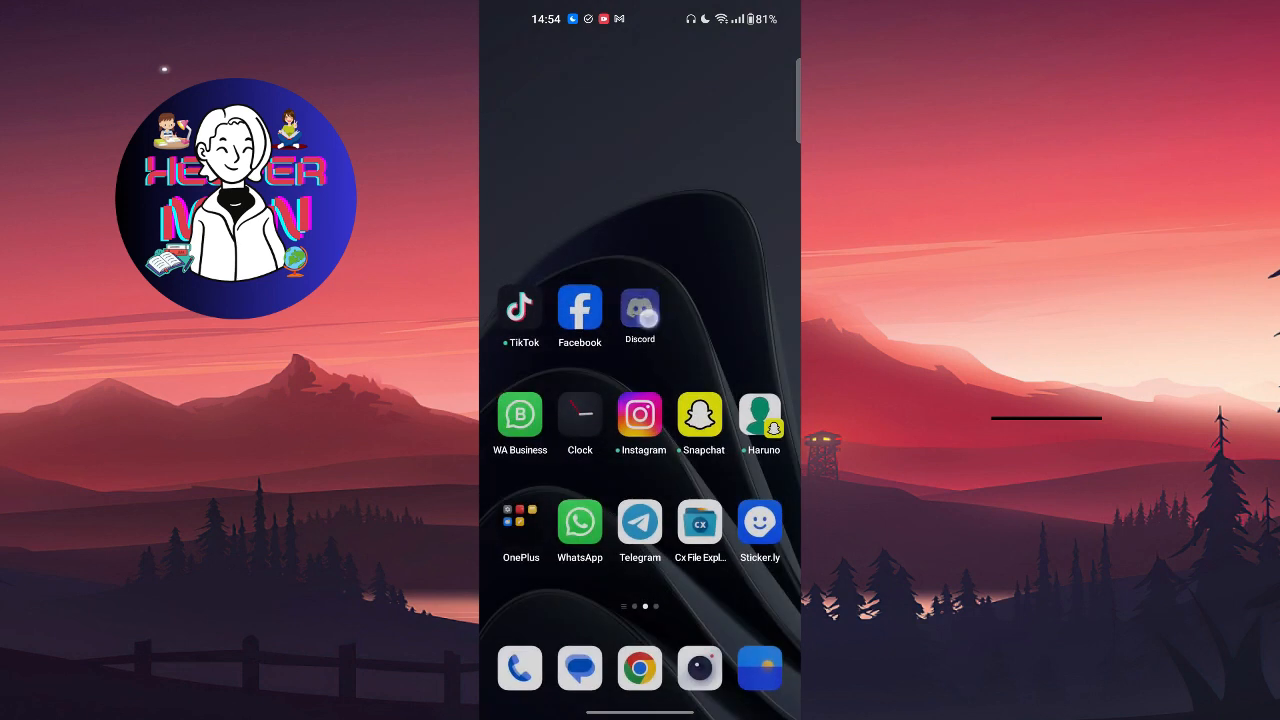
left_click(640, 308)
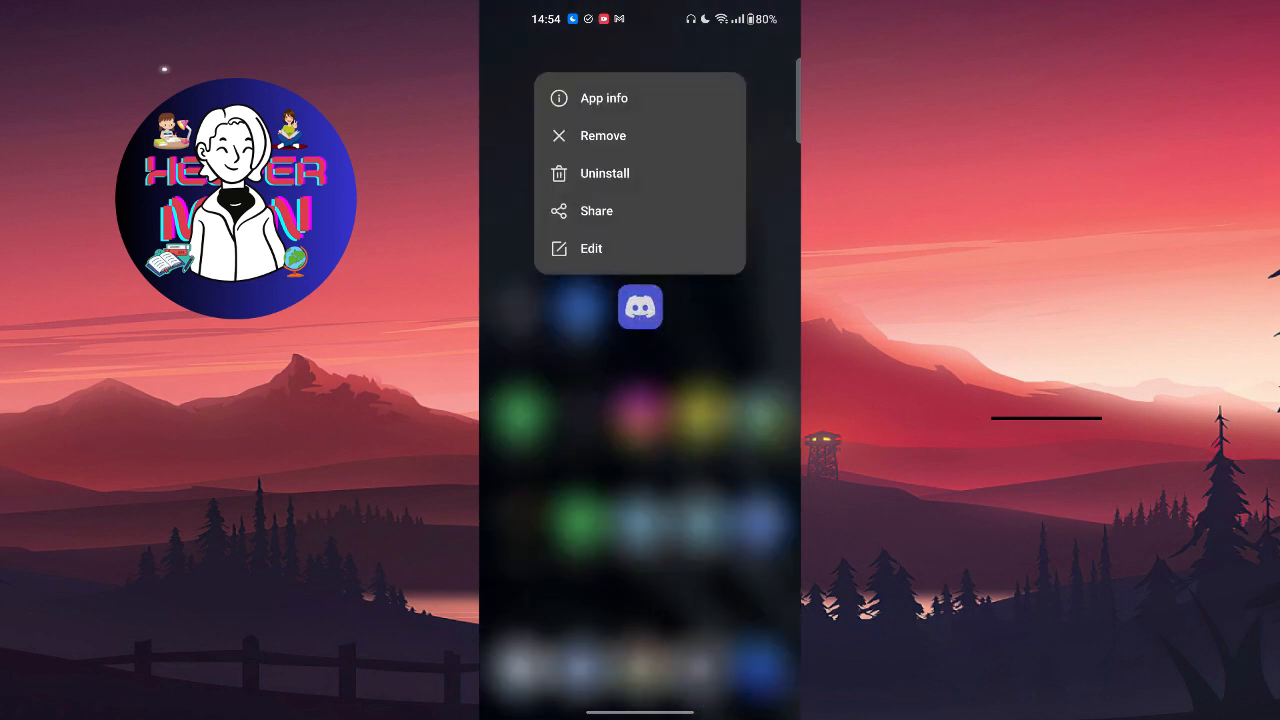
- Review Discord's permissions list in App info and return to its App info page
left_click(604, 98)
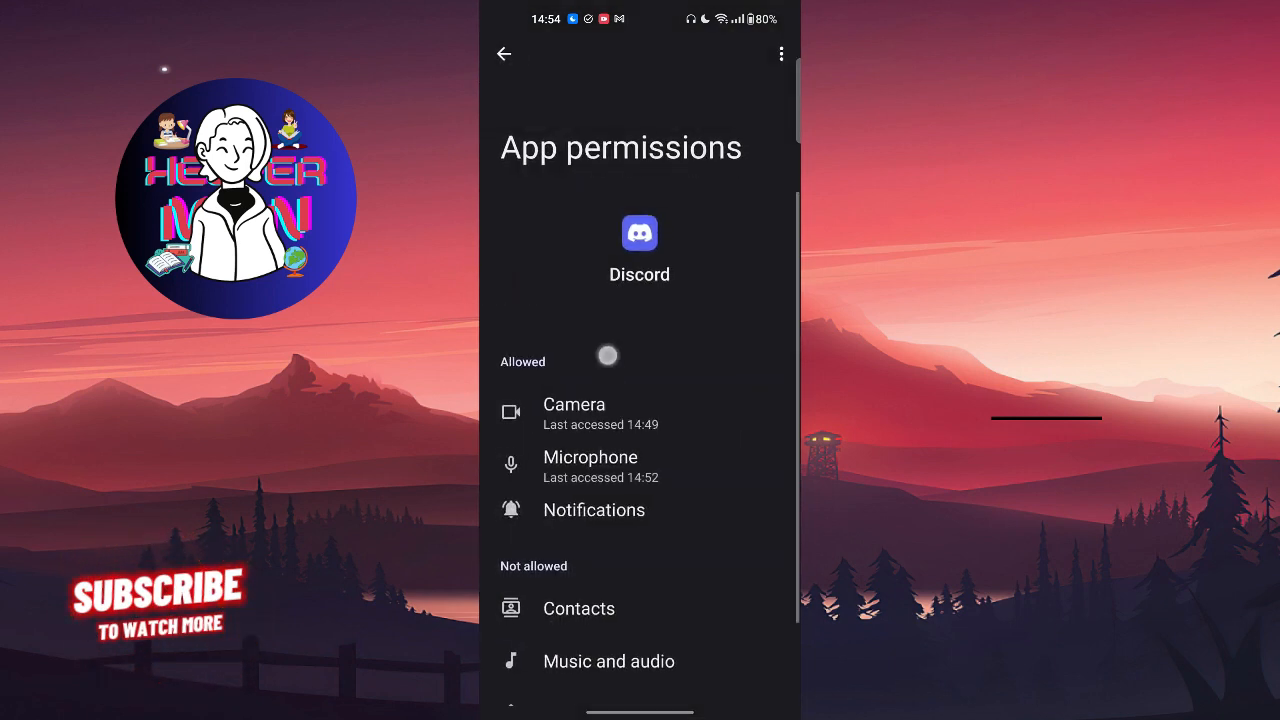
scroll("down", 3)
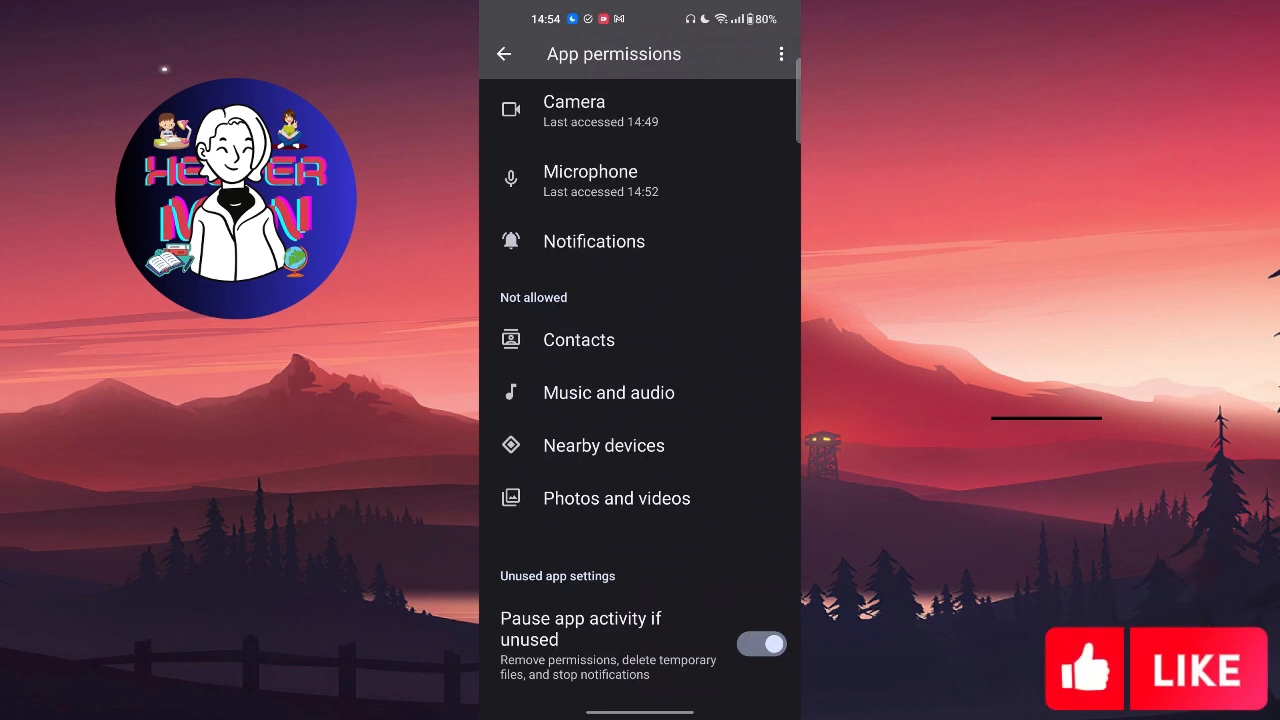
left_click(504, 54)
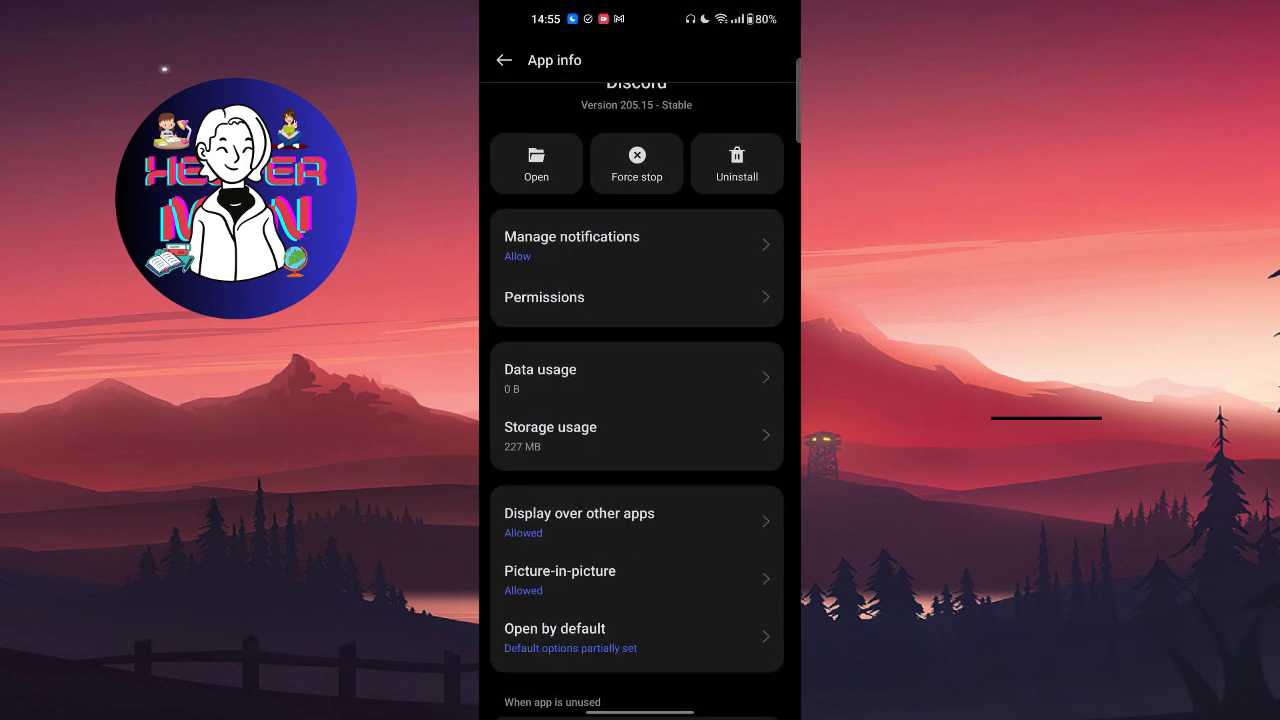
scroll("down", 3)
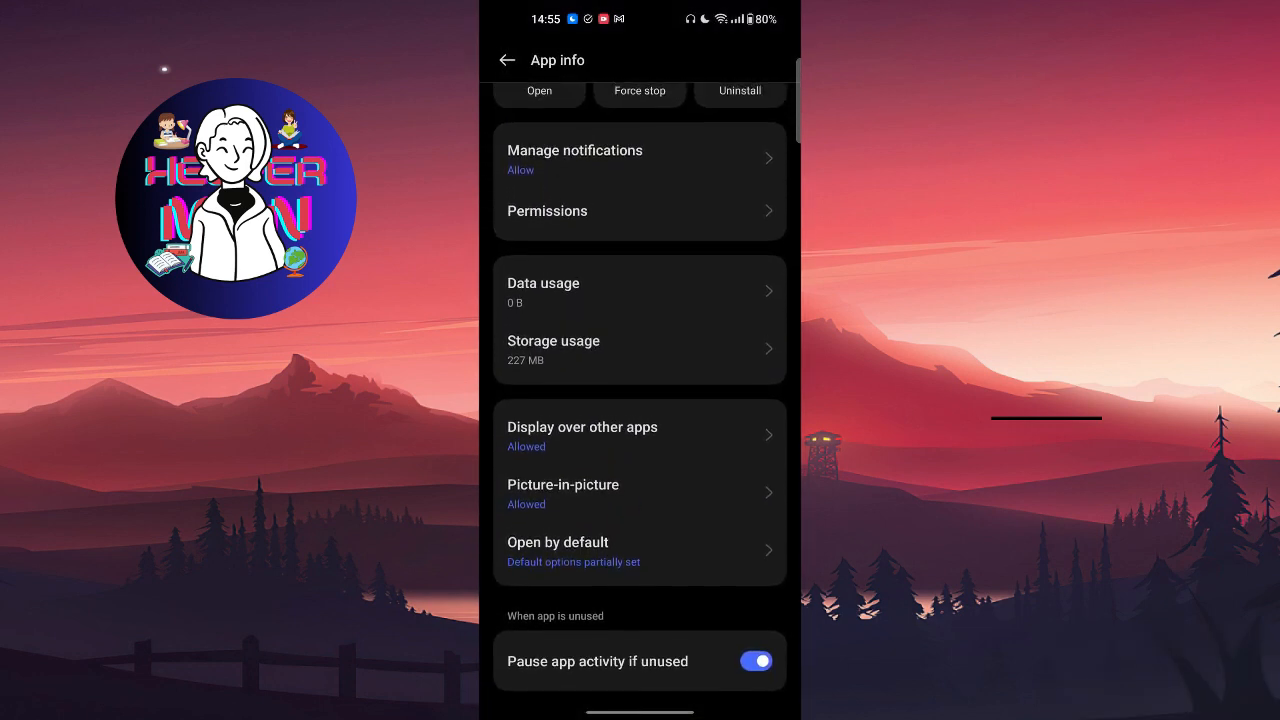
left_click(596, 446)
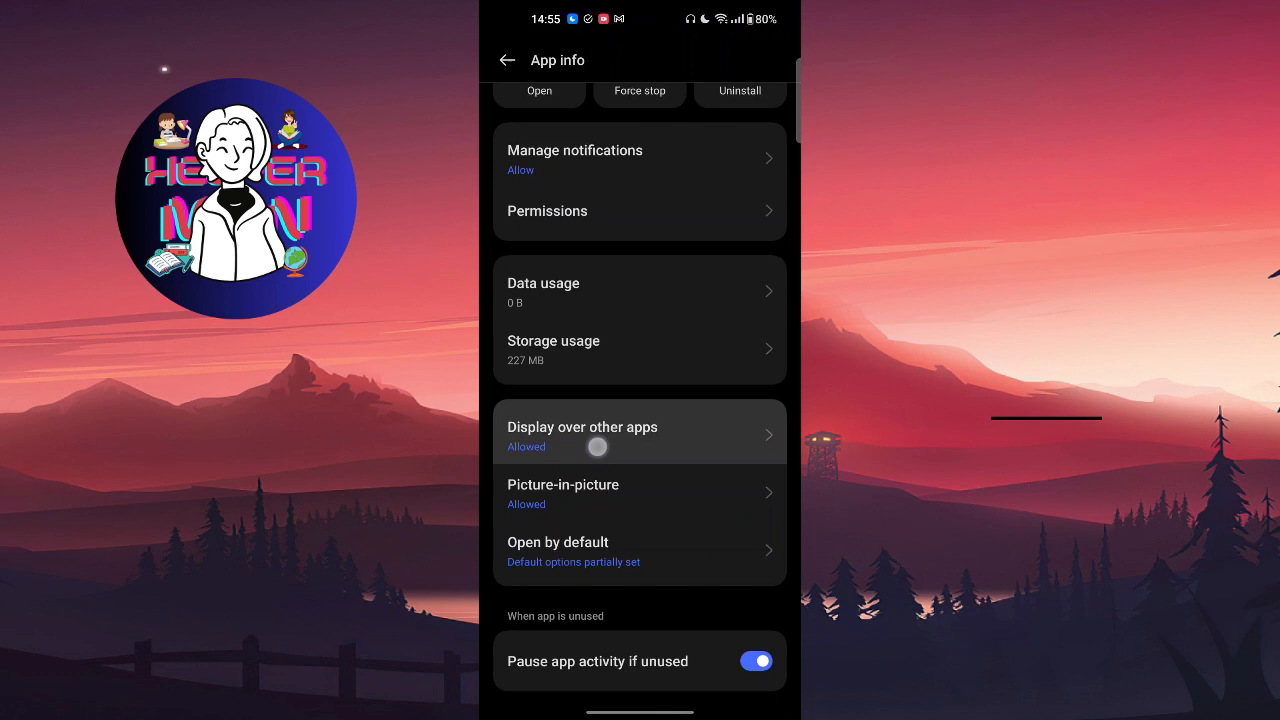
left_click(640, 432)
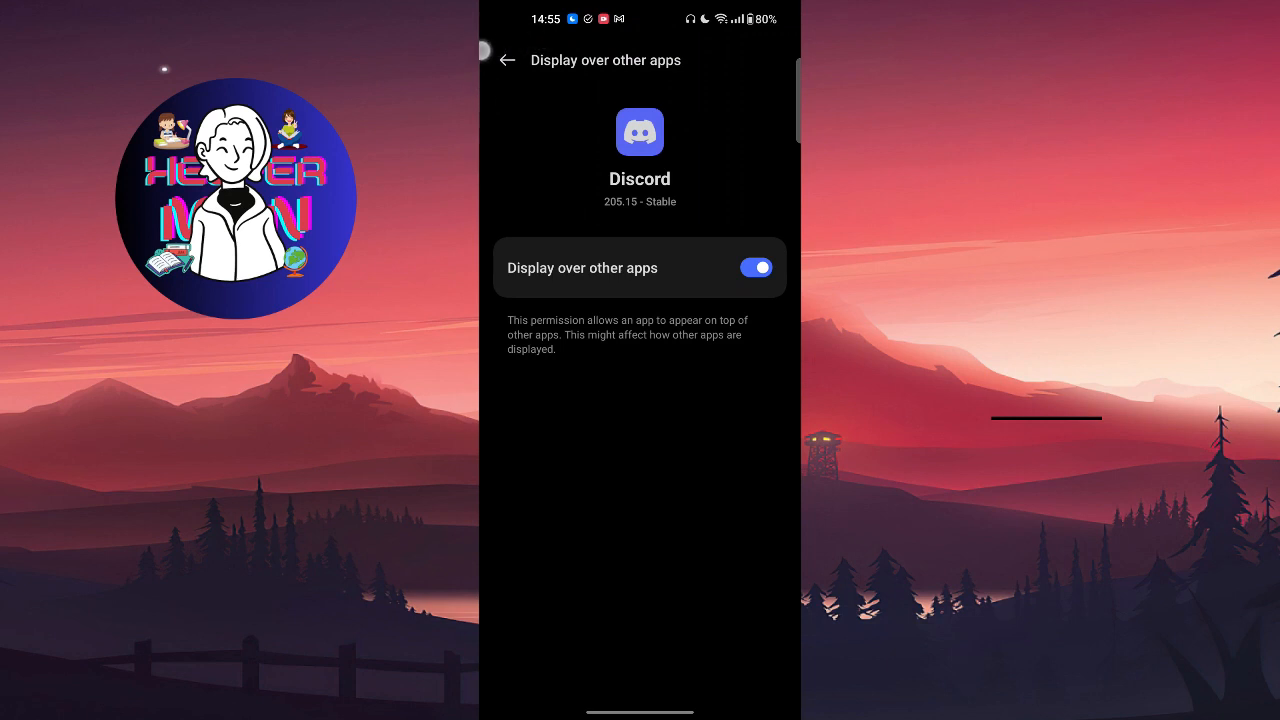
left_click(508, 60)
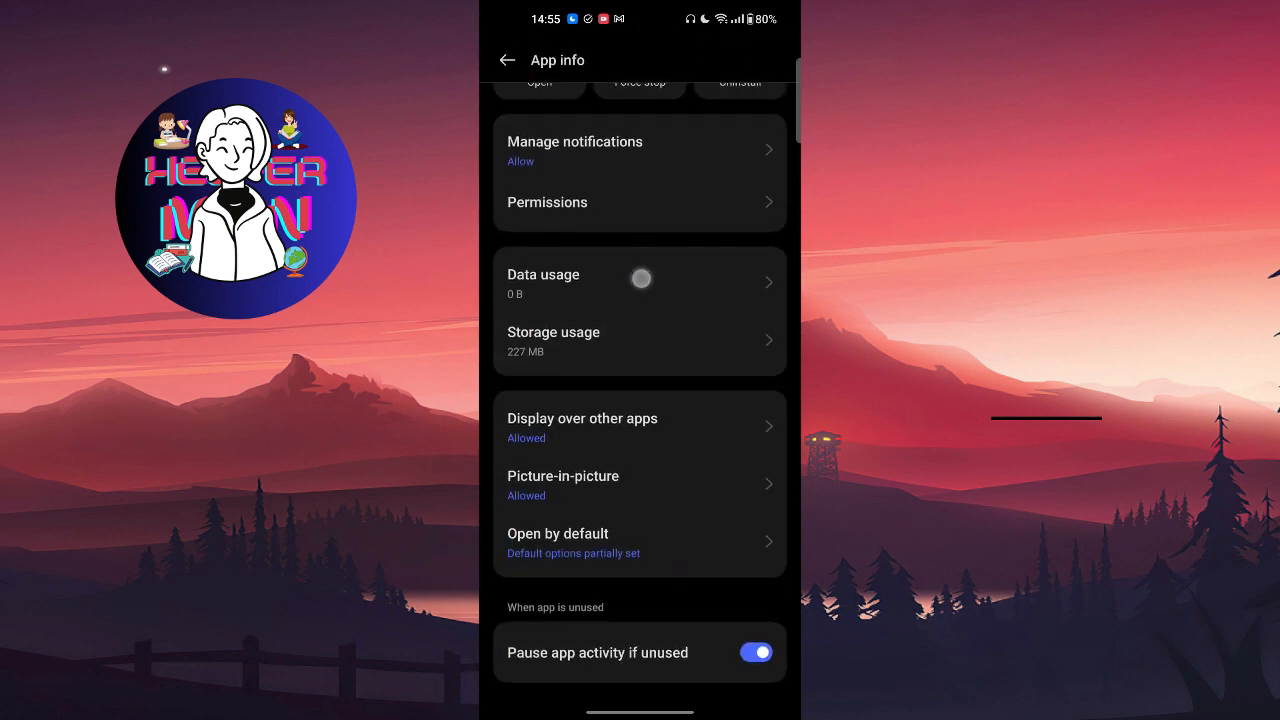
scroll("down", 3)
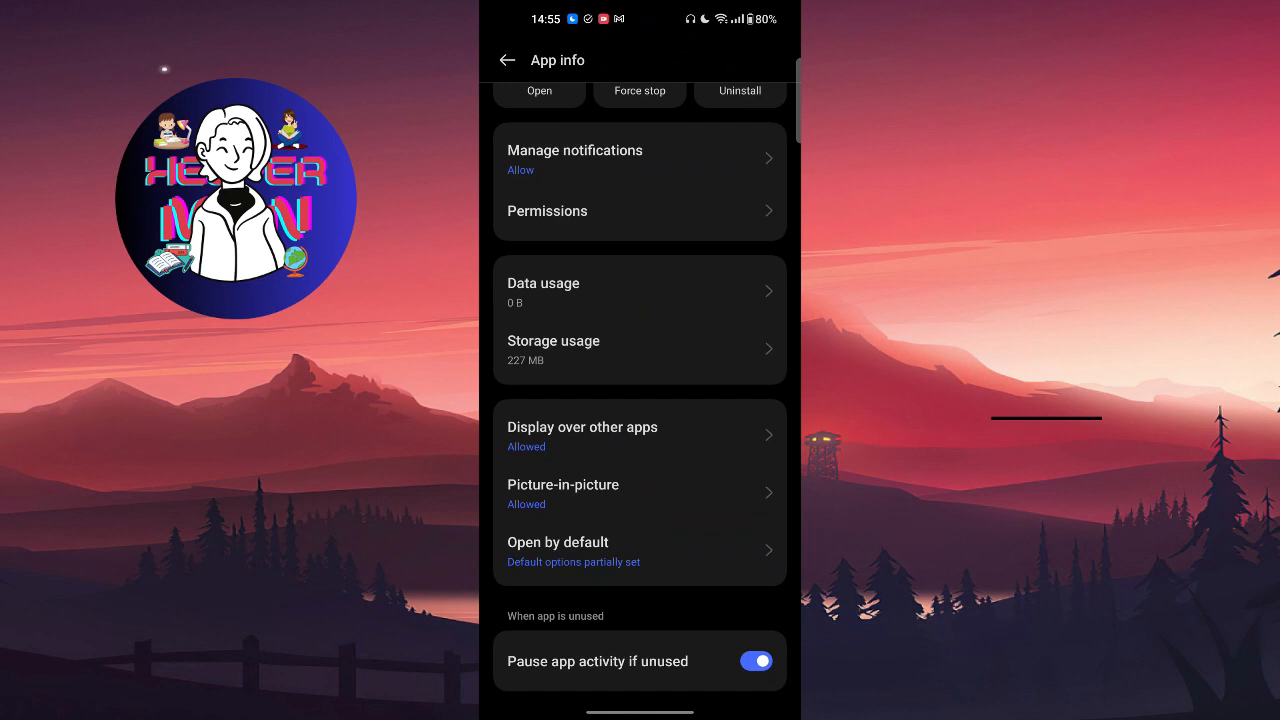
left_click(564, 484)
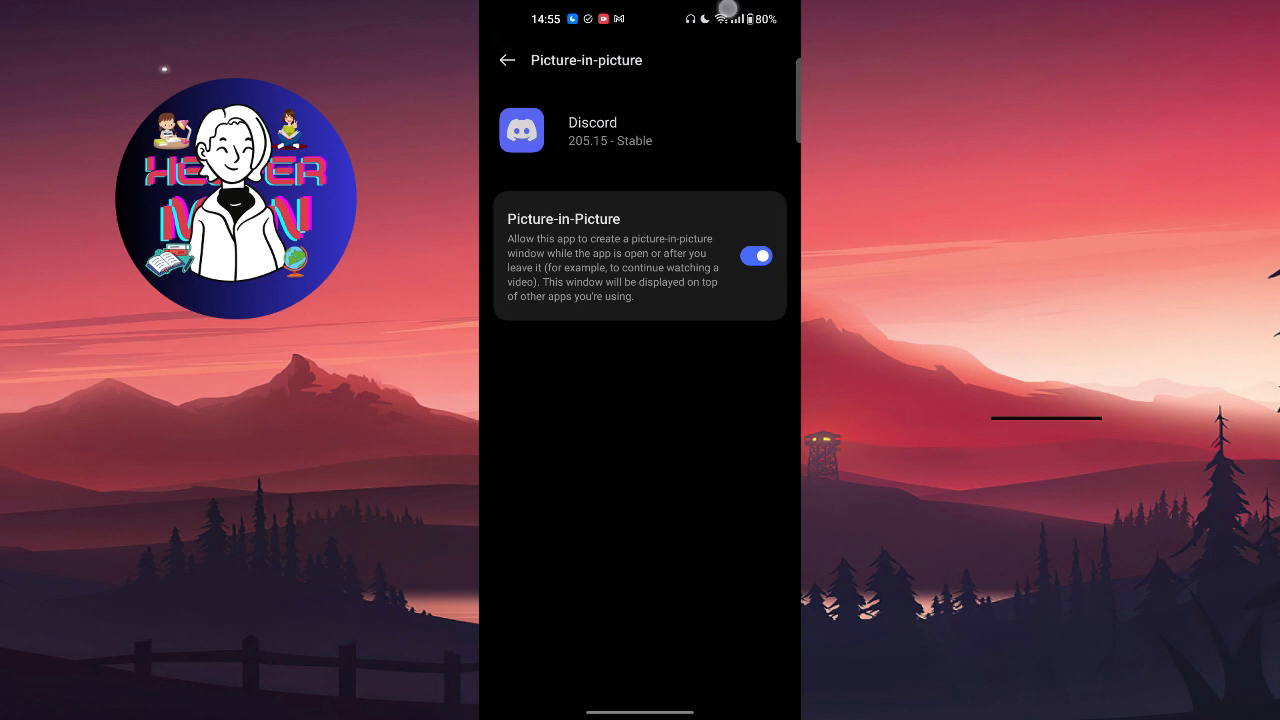
left_click(506, 60)
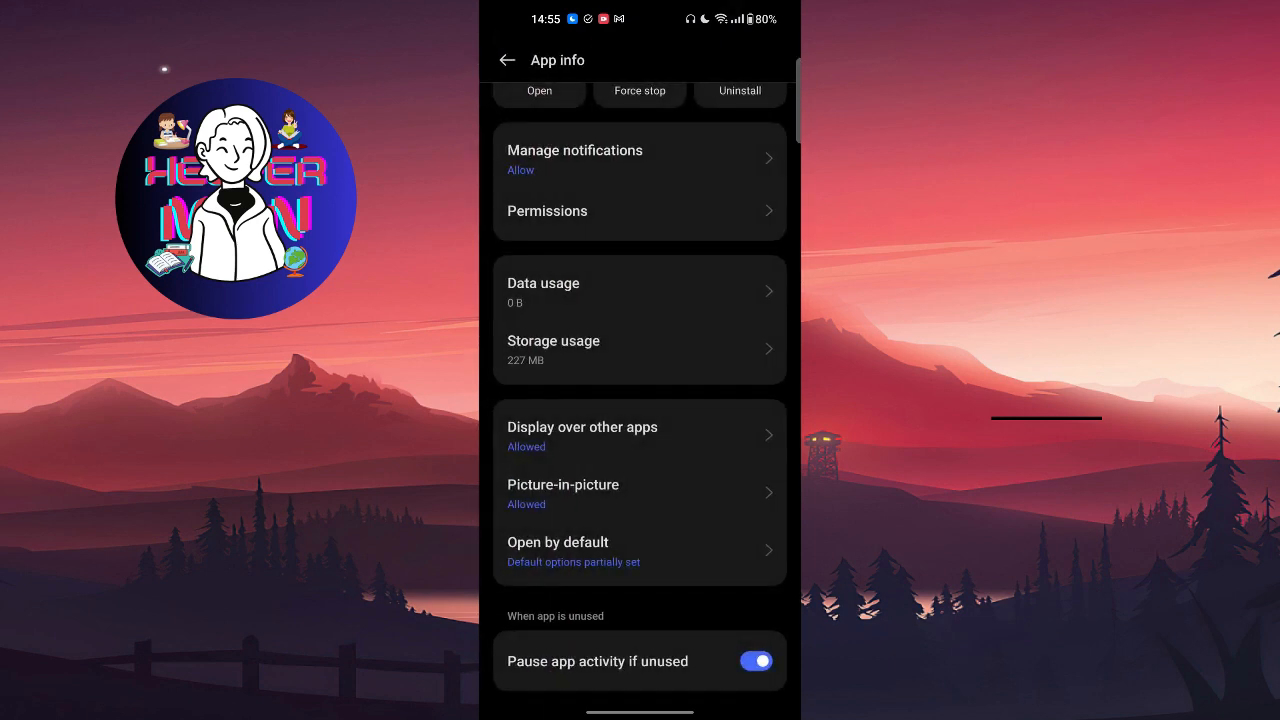